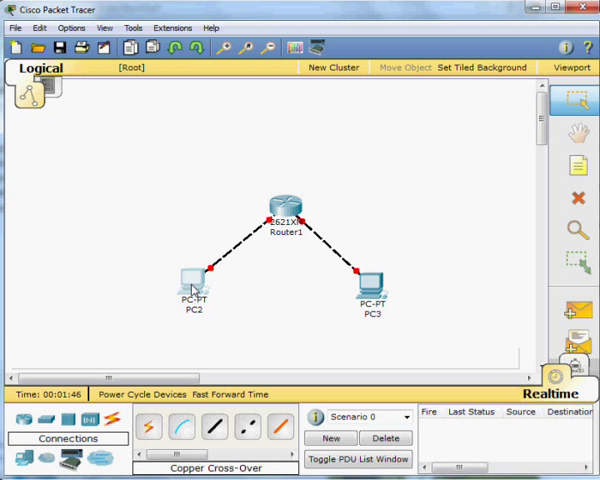
# Assign PC2 static IP 192.168.0.2, mask 255.255.255.0, gateway 192.168.0.1 via its Desktop IP Configuration
pyautogui.doubleClick(184, 282)
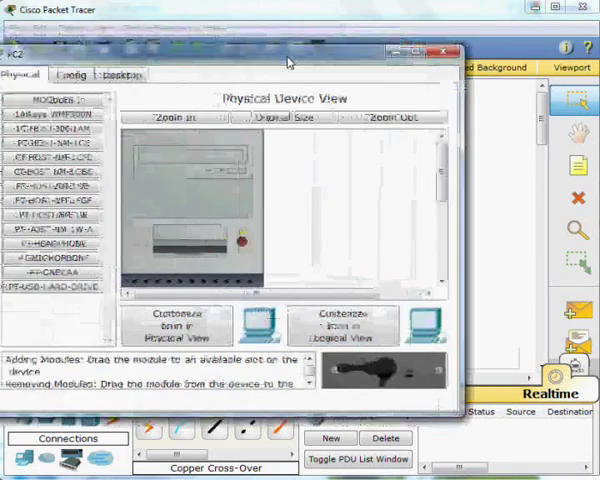
pyautogui.click(160, 64)
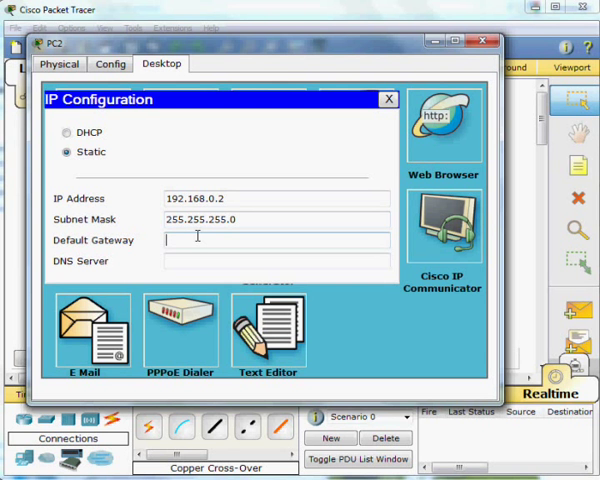
pyautogui.write('192.168.0')
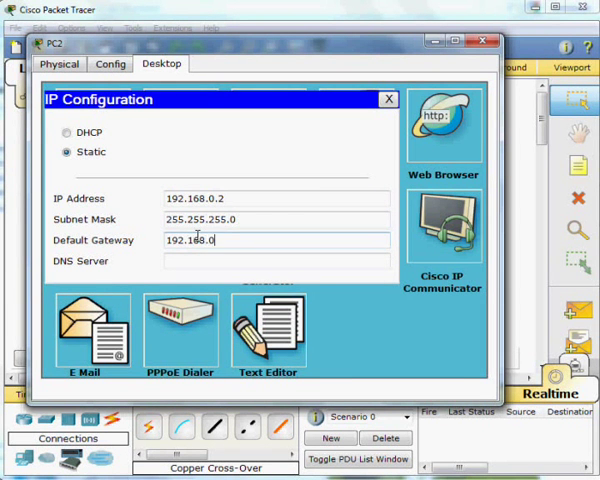
pyautogui.write('1')
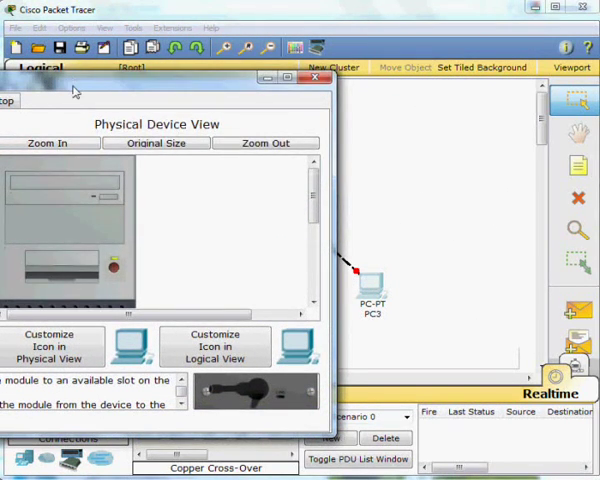
# Assign PC3 static IP 192.168.1.2, mask 255.255.255.0, gateway 192.168.1.1, then close its windows
pyautogui.click(156, 88)
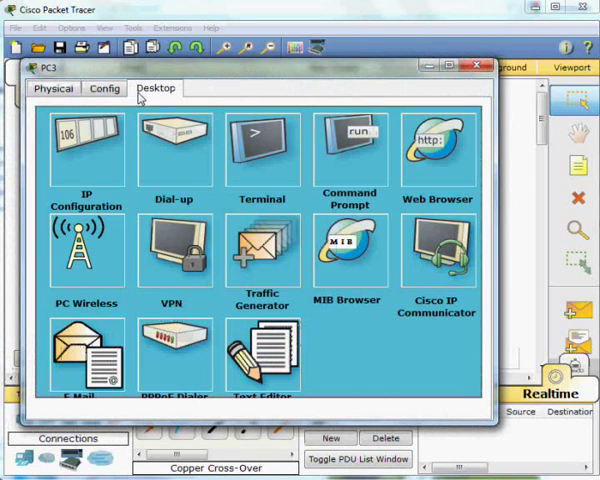
pyautogui.click(84, 148)
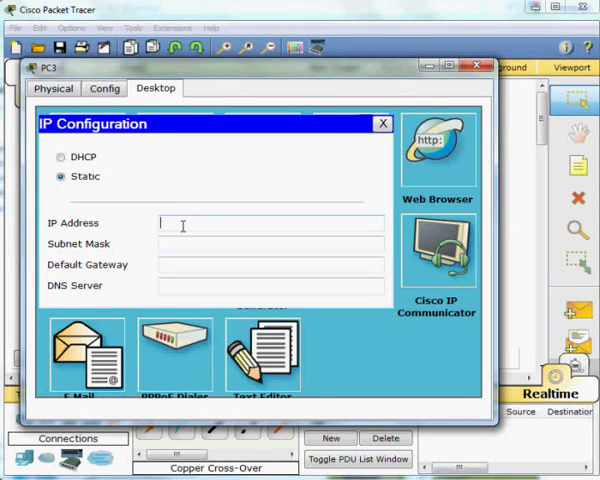
pyautogui.write('192.168.1.2')
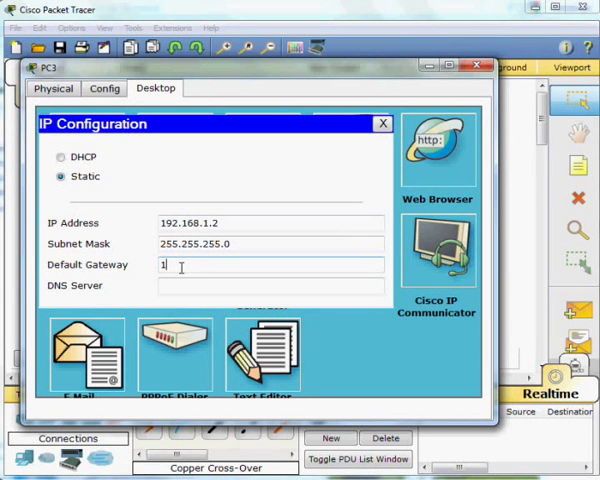
pyautogui.write('92.168.1.')
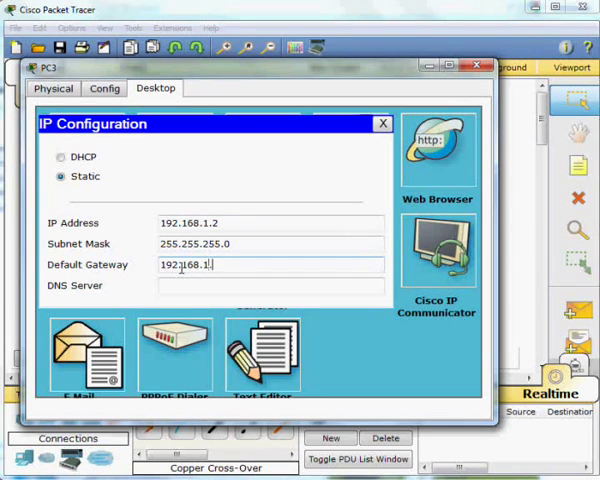
pyautogui.click(380, 122)
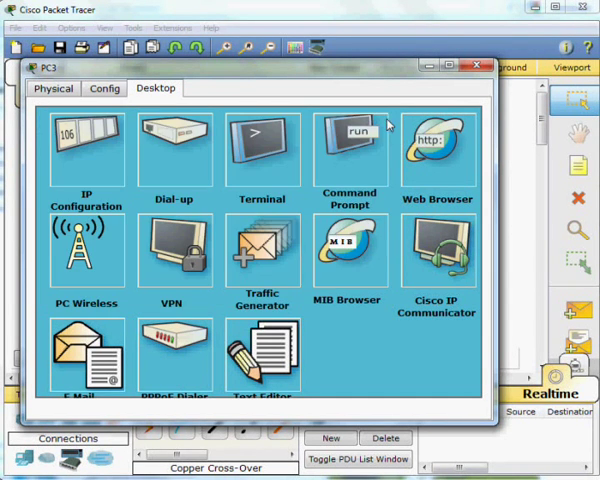
pyautogui.click(476, 68)
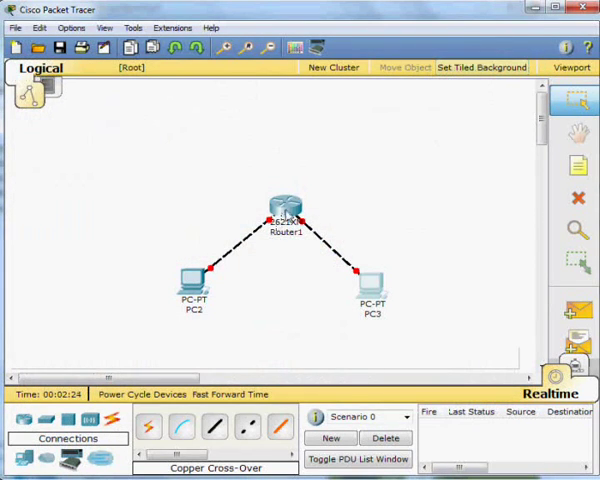
# Reach Router1's CLI, skip the setup dialog and enter global configuration mode (en, conf t)
pyautogui.doubleClick(288, 216)
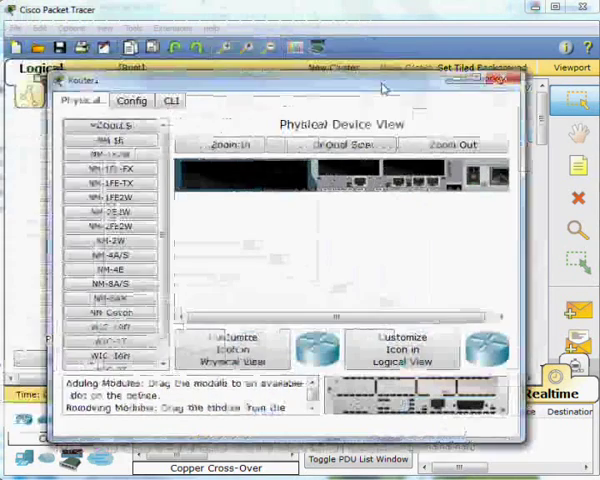
pyautogui.click(190, 90)
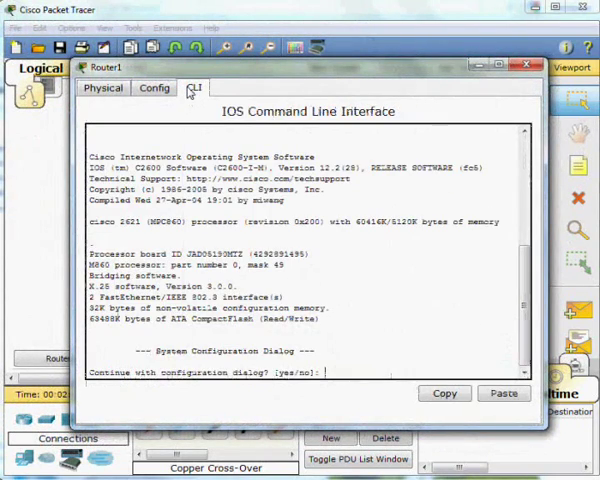
pyautogui.write('n')
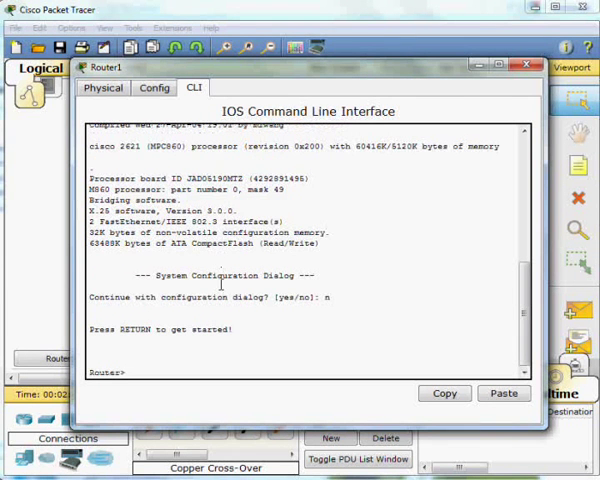
pyautogui.write('en')
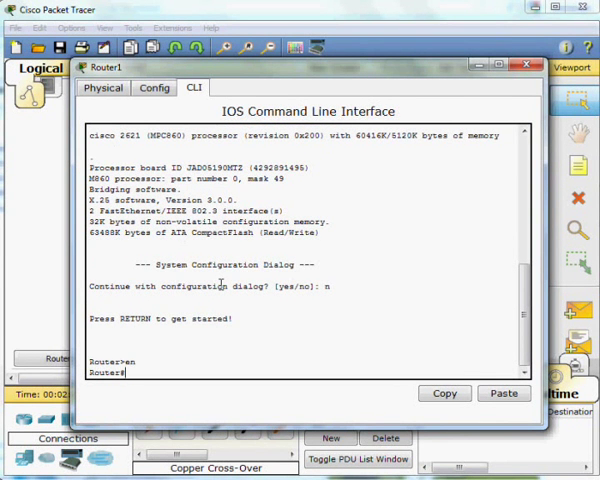
pyautogui.write('conf t')
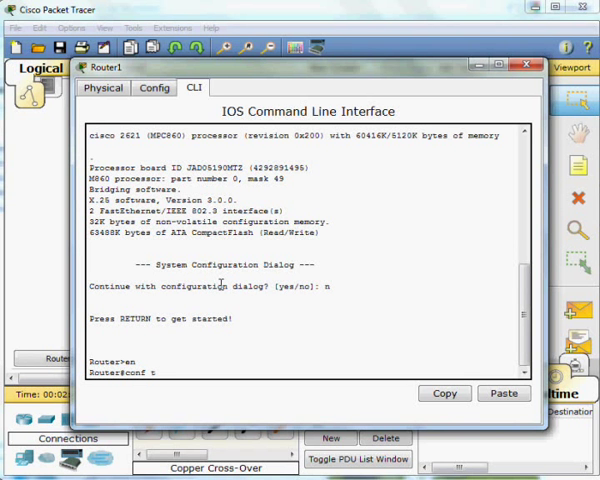
pyautogui.press('Return')
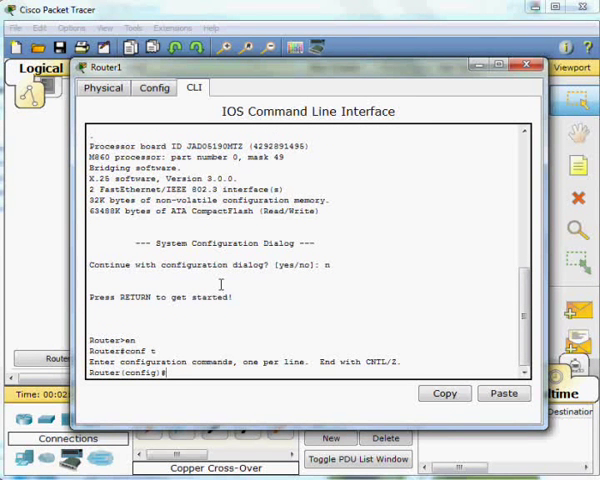
# Address interface fa0/0 as 192.168.0.1 255.255.255.0 and enable it with no shutdown
pyautogui.write('int fa0')
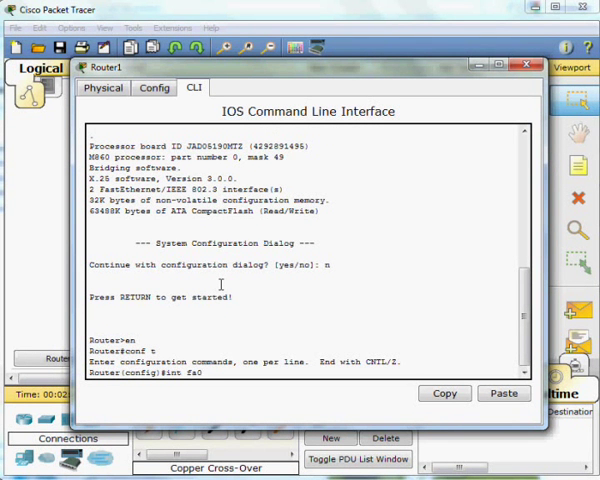
pyautogui.write('ip')
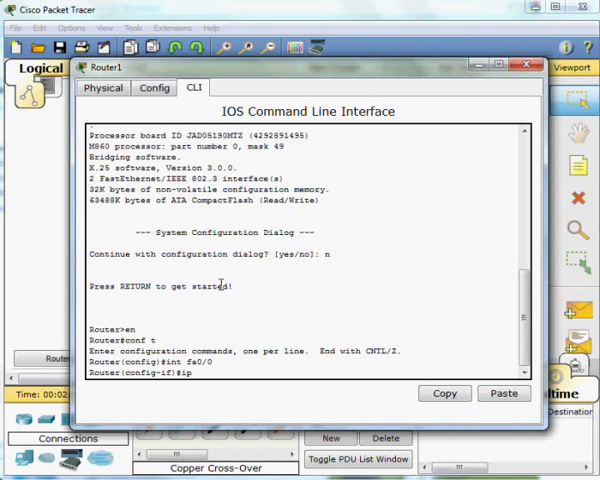
pyautogui.write('address')
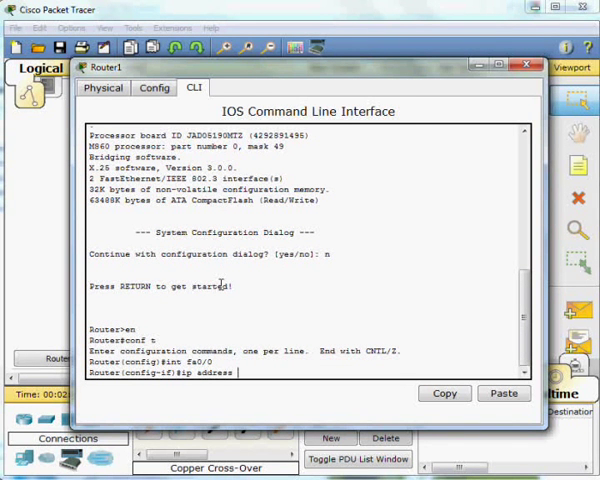
pyautogui.write('192.168.')
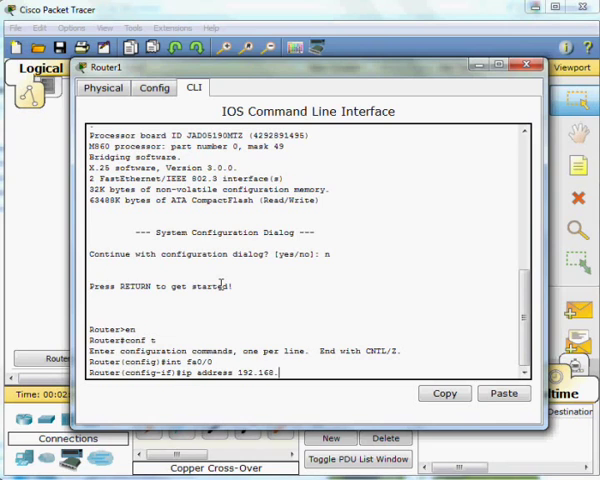
pyautogui.write('0.1 255')
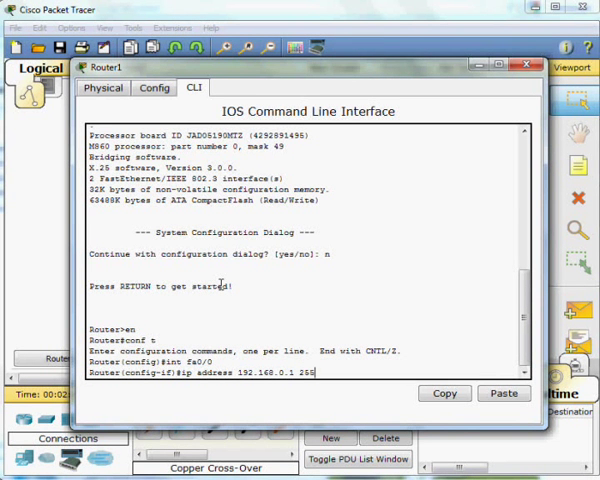
pyautogui.write('.255.255.')
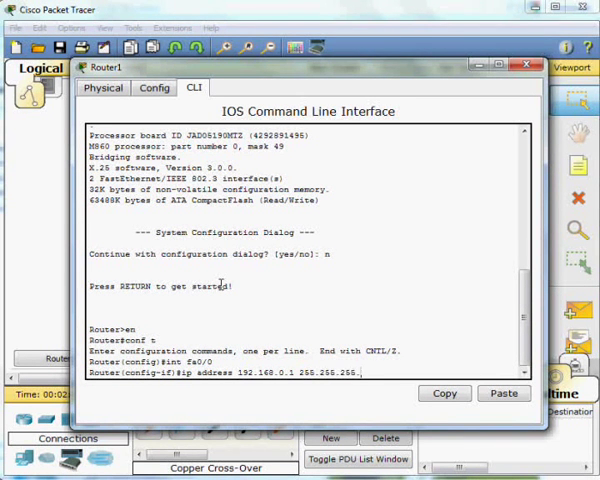
pyautogui.write('no sh')
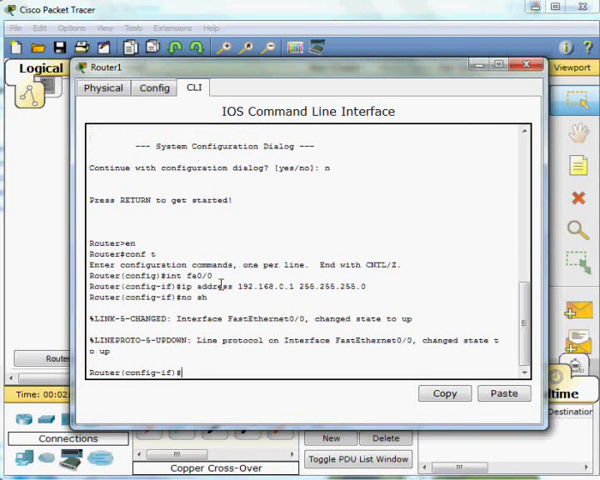
# Address interface fa0/1 as 192.168.1.1 255.255.255.0, enable it, and exit back to Router#
pyautogui.write('int')
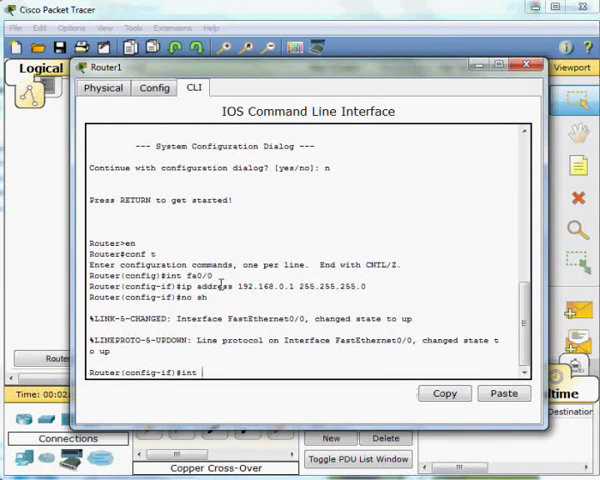
pyautogui.write('fa 0/1')
pyautogui.write('ip')
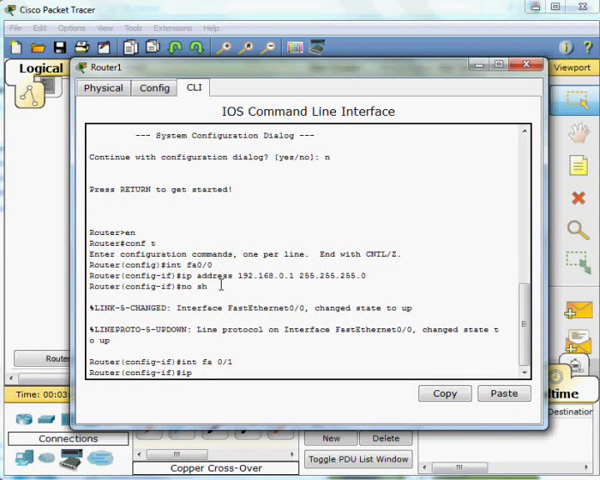
pyautogui.write('address')
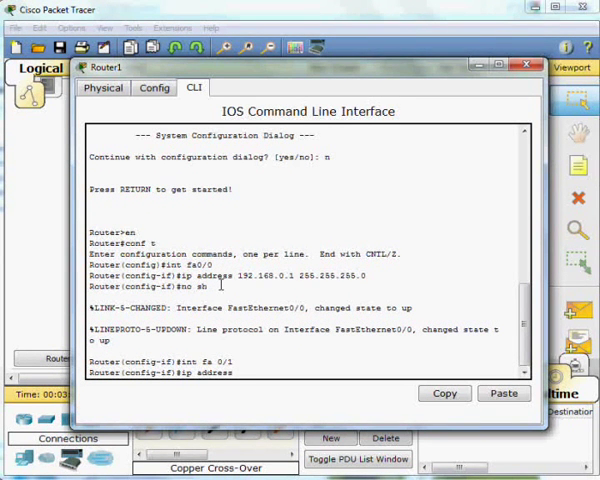
pyautogui.write('192.168.1.1')
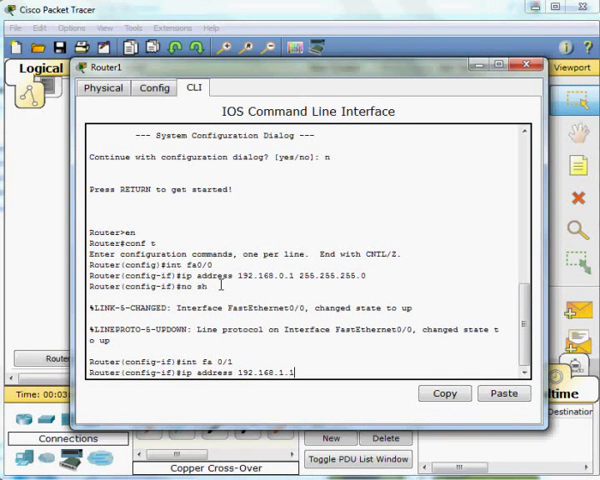
pyautogui.write('255.255.255.0')
pyautogui.write('no sh')
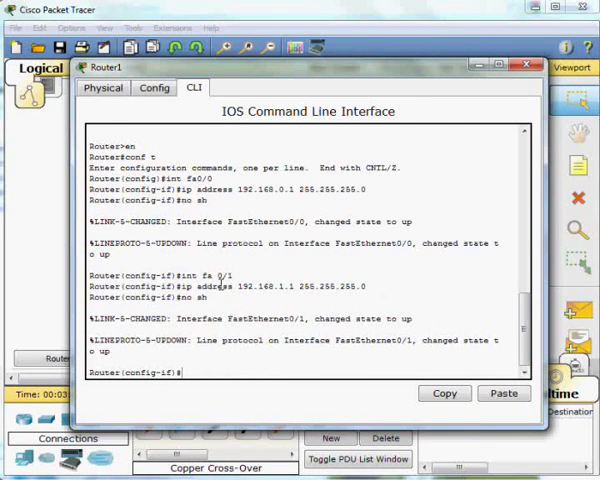
pyautogui.write('exit')
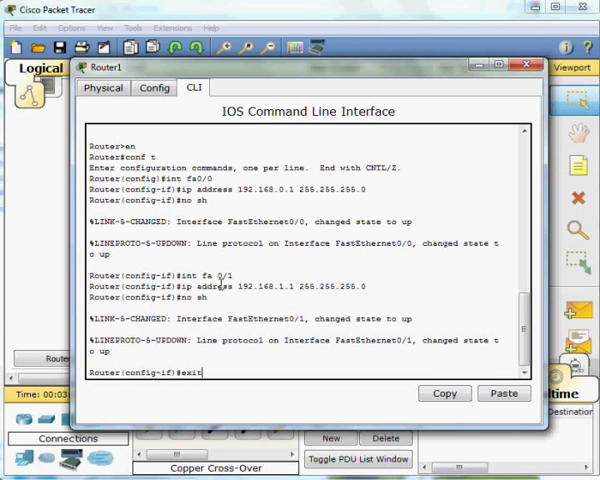
pyautogui.press('Return')
pyautogui.write('p')
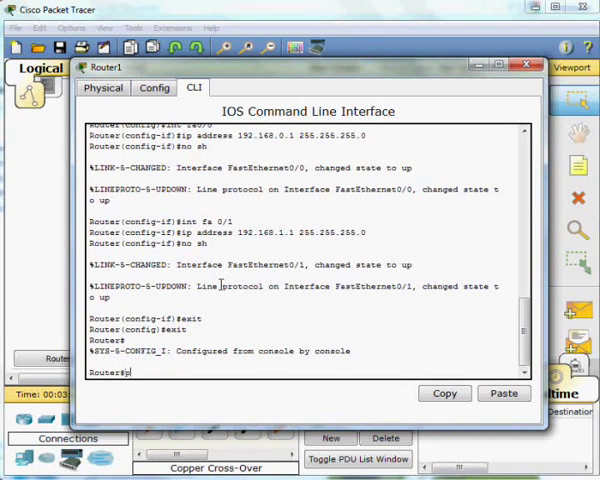
# Ping 192.168.0.2 and 192.168.1.2 from the router with 80% success, then bring up PC2's desktop tools
pyautogui.write('ing 192.')
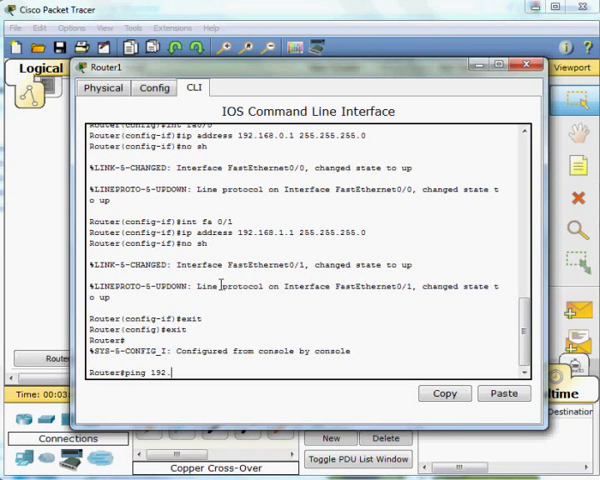
pyautogui.press('Return')
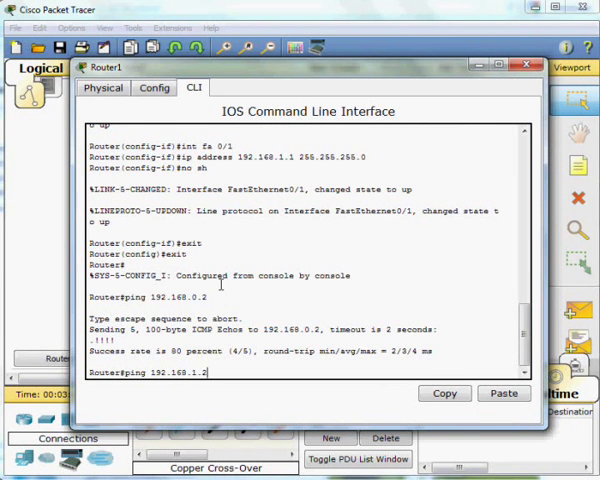
pyautogui.press('Return')
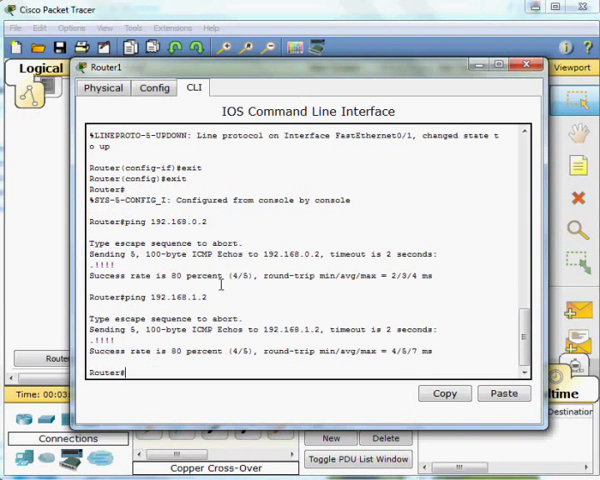
pyautogui.moveTo(528, 64)
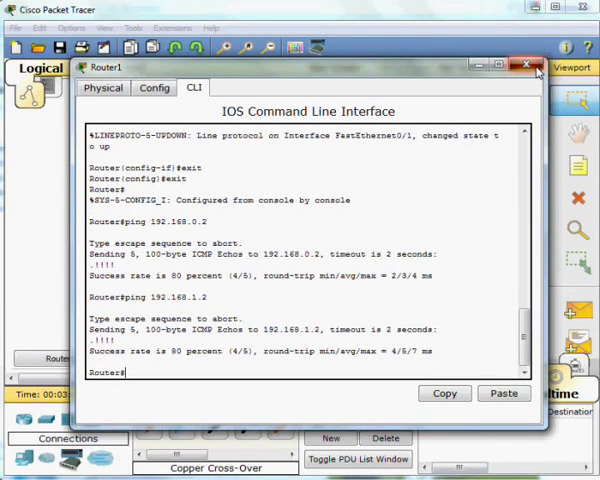
pyautogui.click(528, 64)
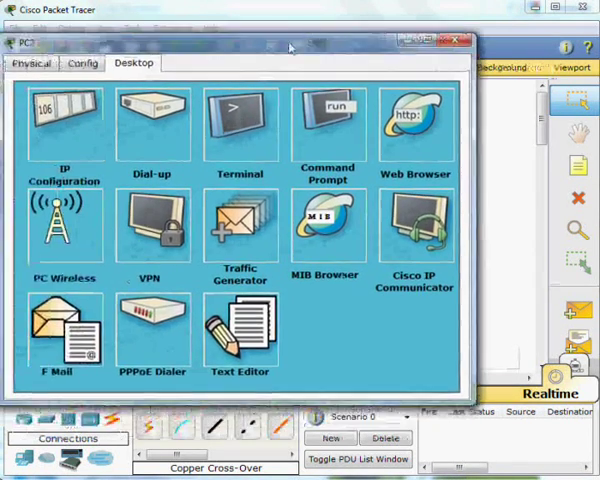
# From PC2's command prompt, ping an address on the 192.168.1 subnet
pyautogui.click(320, 120)
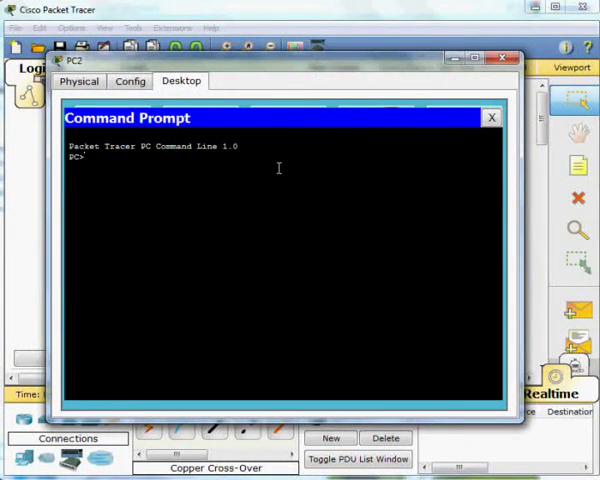
pyautogui.write('ping 192.168.1.')
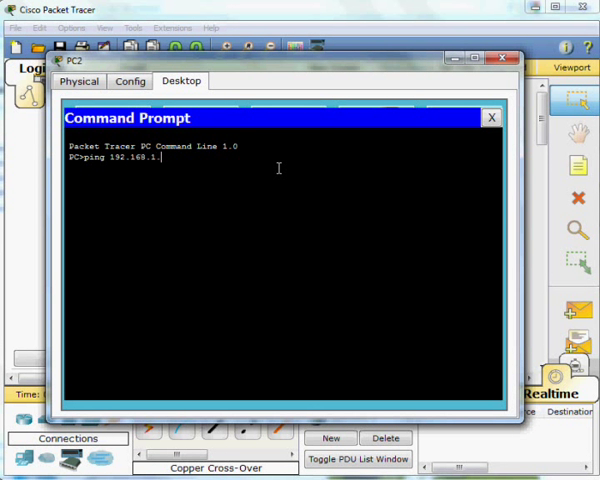
pyautogui.press('Return')
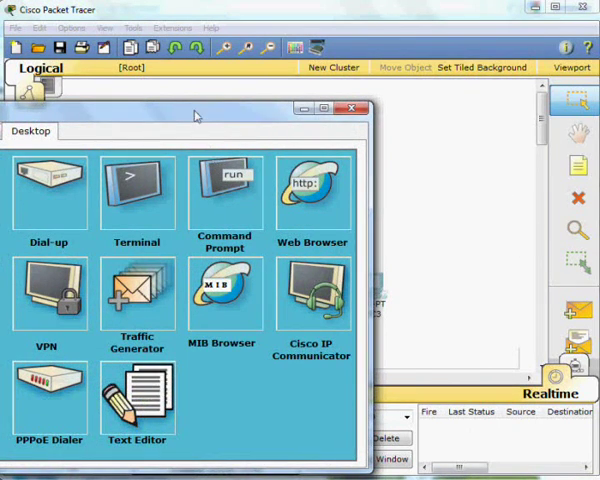
# In PC3's command prompt, begin a ping command toward 192.168
pyautogui.click(226, 196)
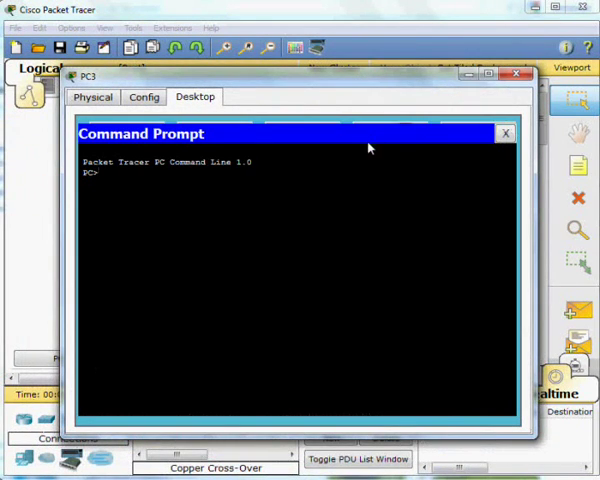
pyautogui.write('ping 1')
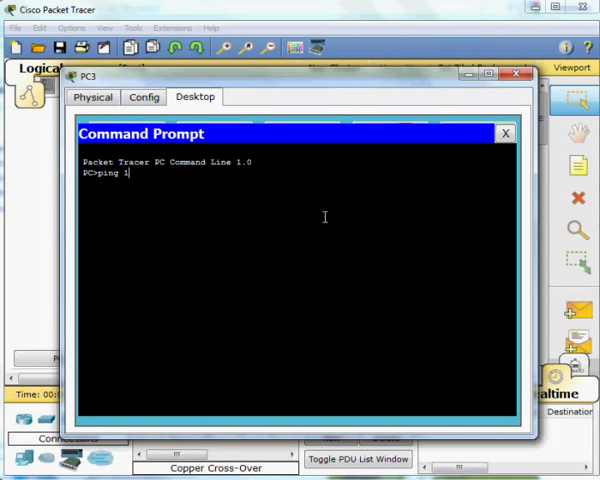
pyautogui.write('92.168.')
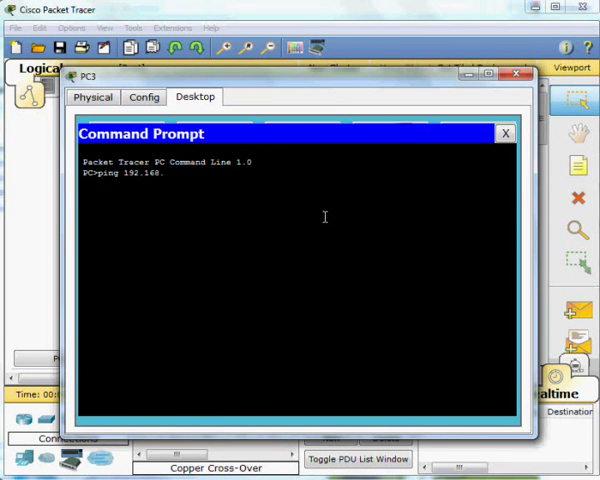